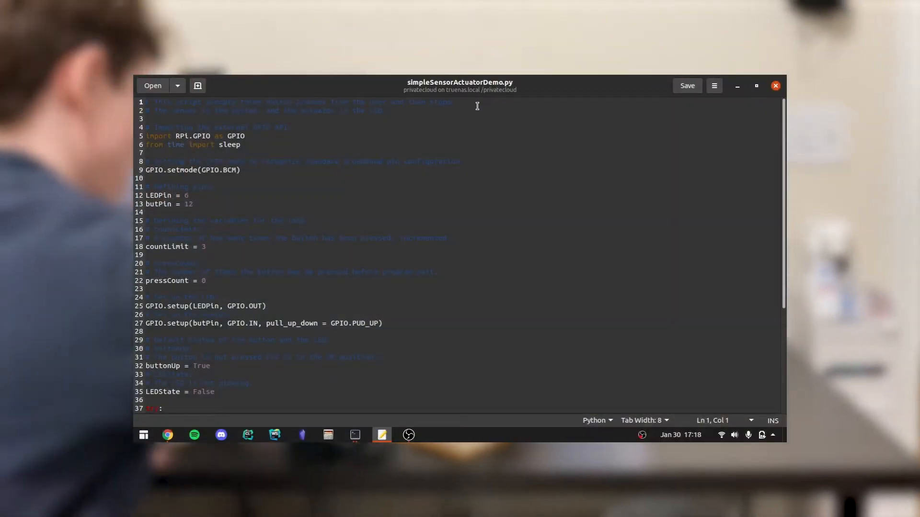
pyautogui.scroll(-3)
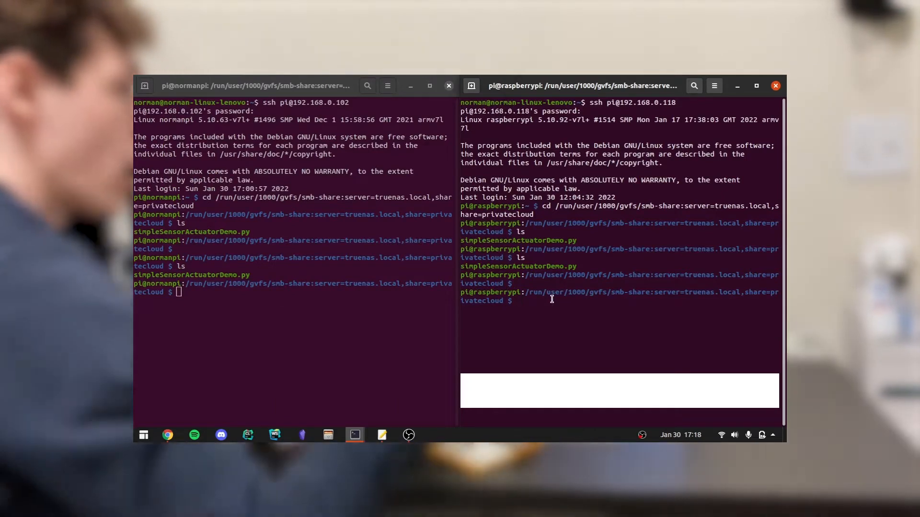
pyautogui.moveTo(431, 331)
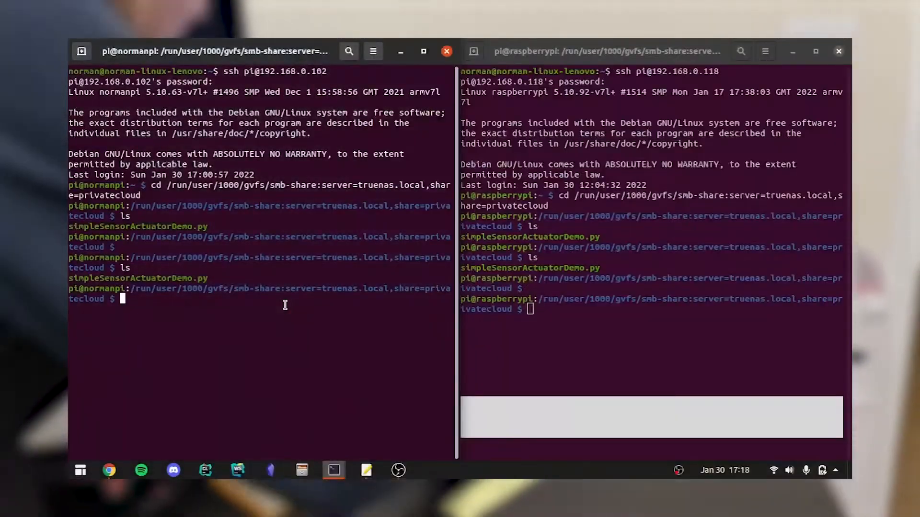
pyautogui.write('python simpleSensorActuatorDemo.py')
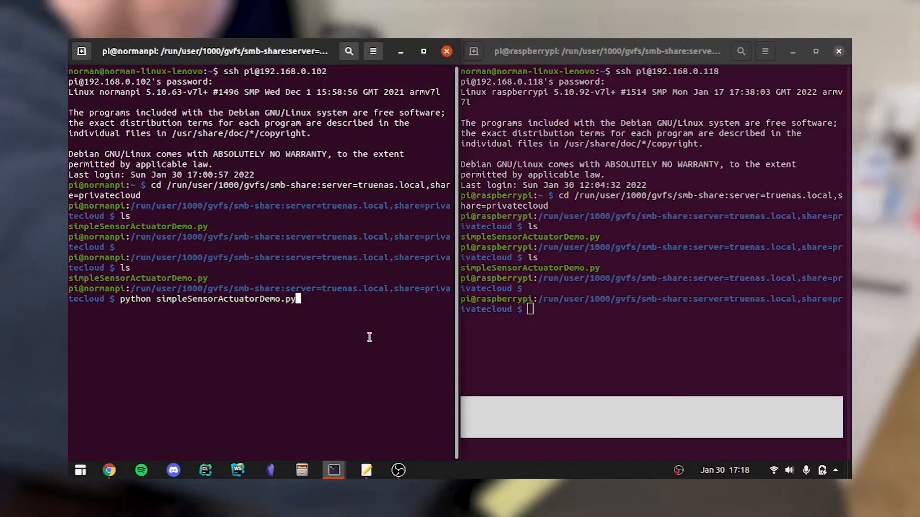